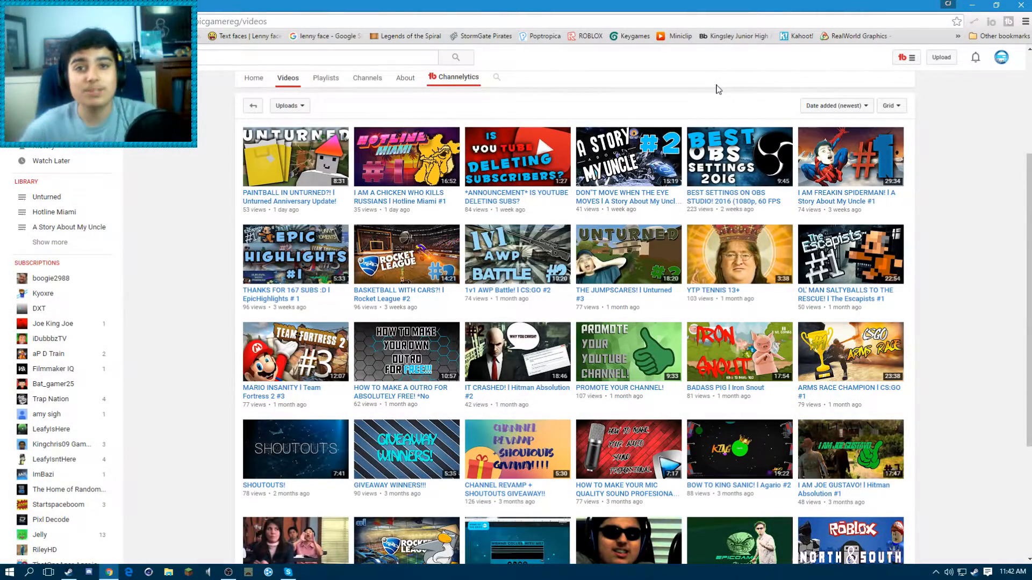
Step: Scroll through TheRealEG's videos and back up to the Channelytics stats (174 subscribers, 62 videos)
scroll("up", 3)
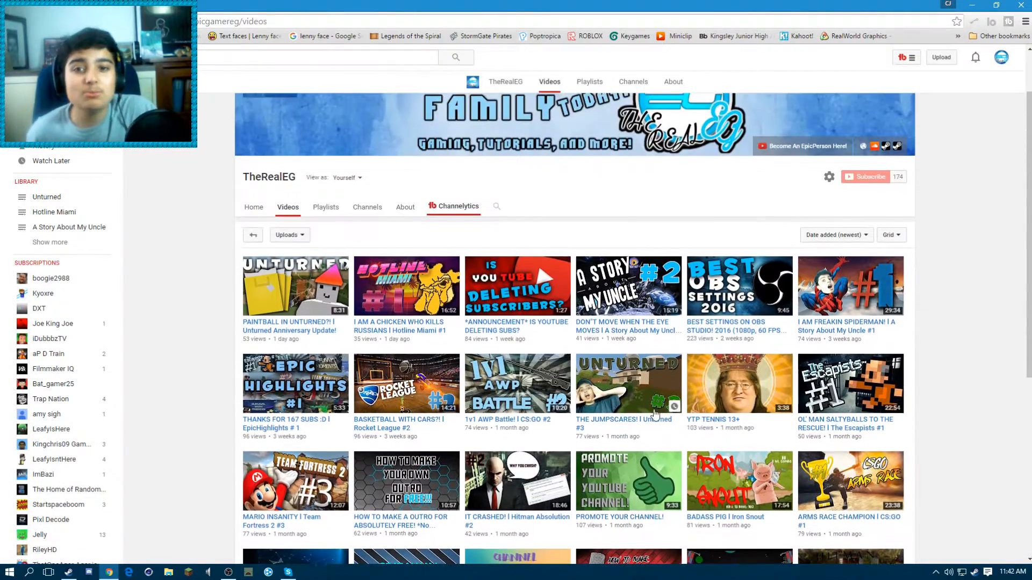
scroll("up", 3)
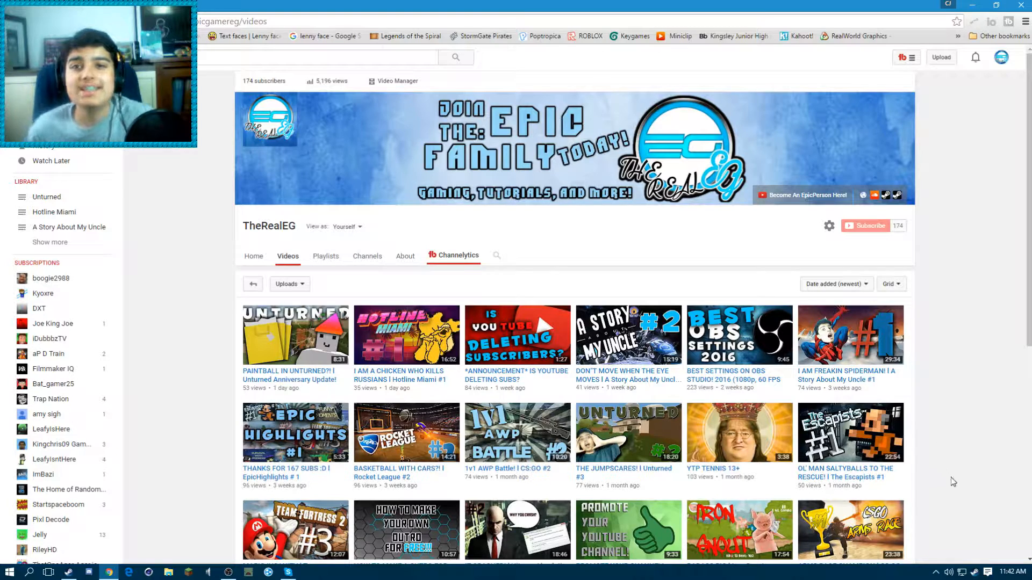
mouse_move(627, 208)
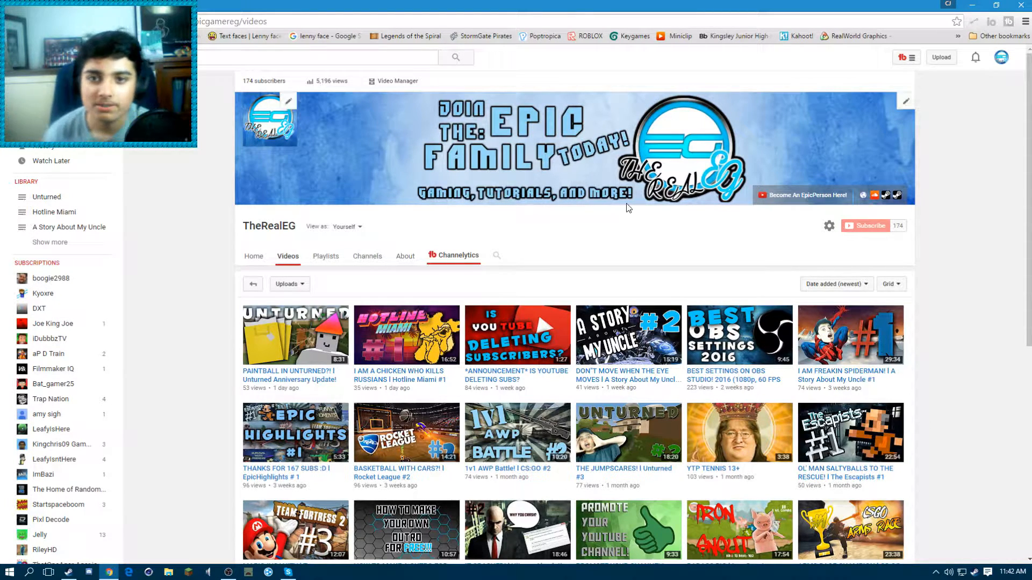
mouse_move(790, 382)
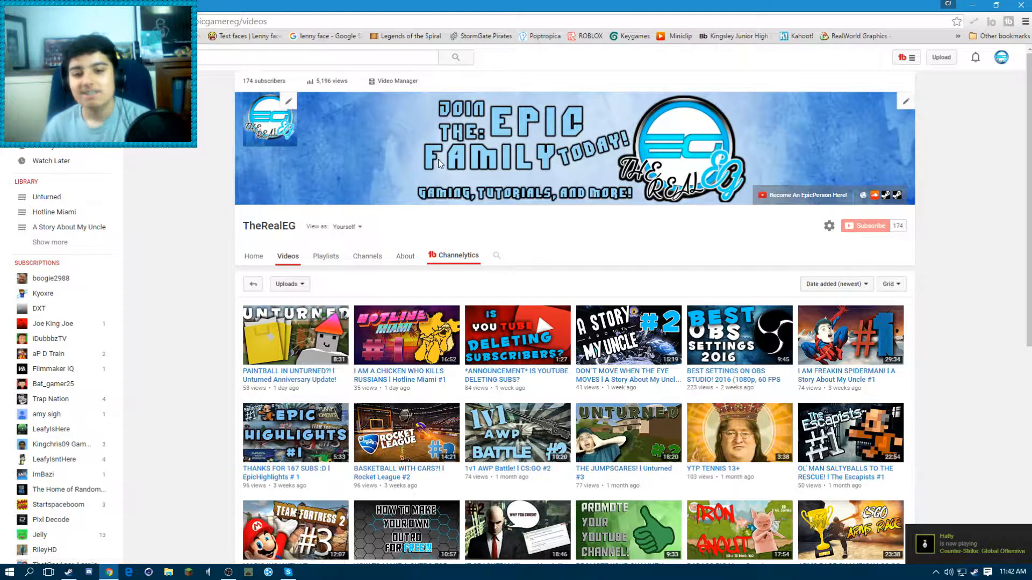
mouse_move(337, 301)
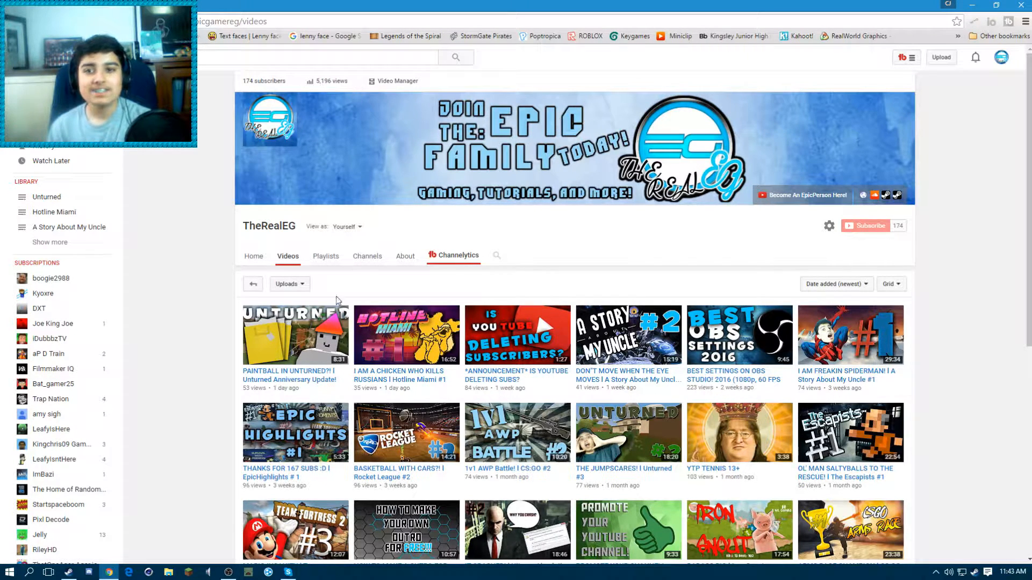
mouse_move(328, 85)
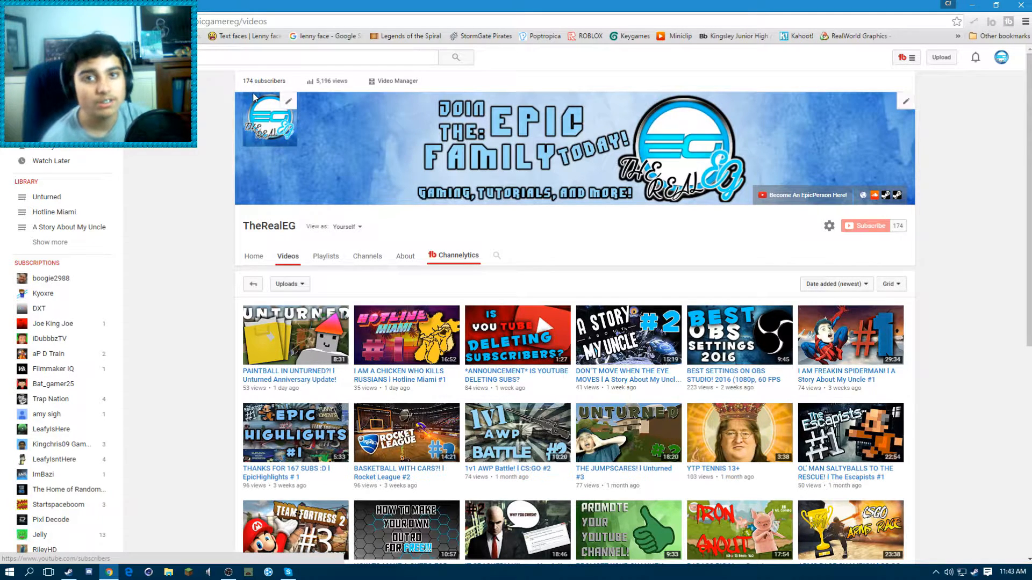
mouse_move(208, 134)
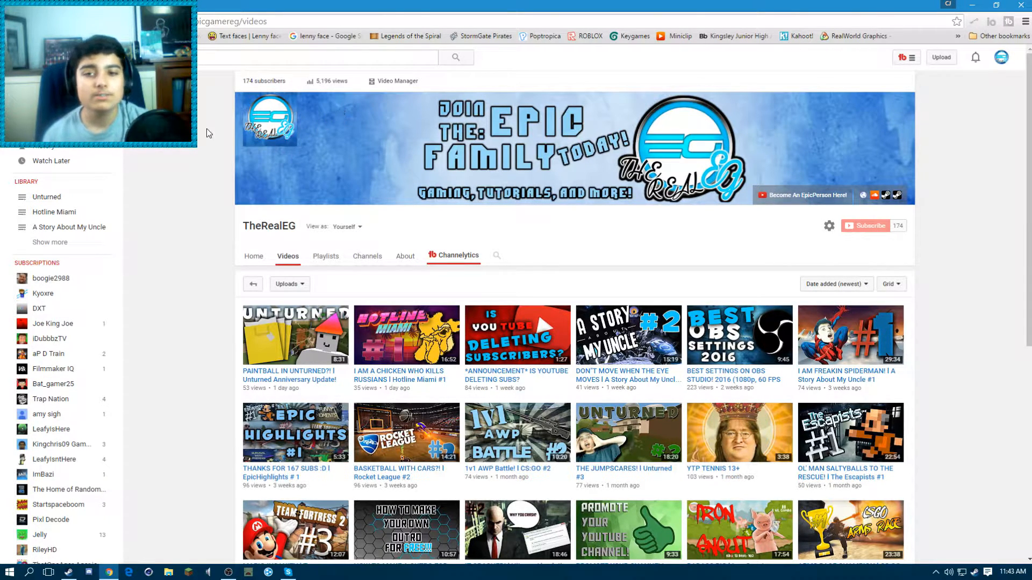
mouse_move(490, 59)
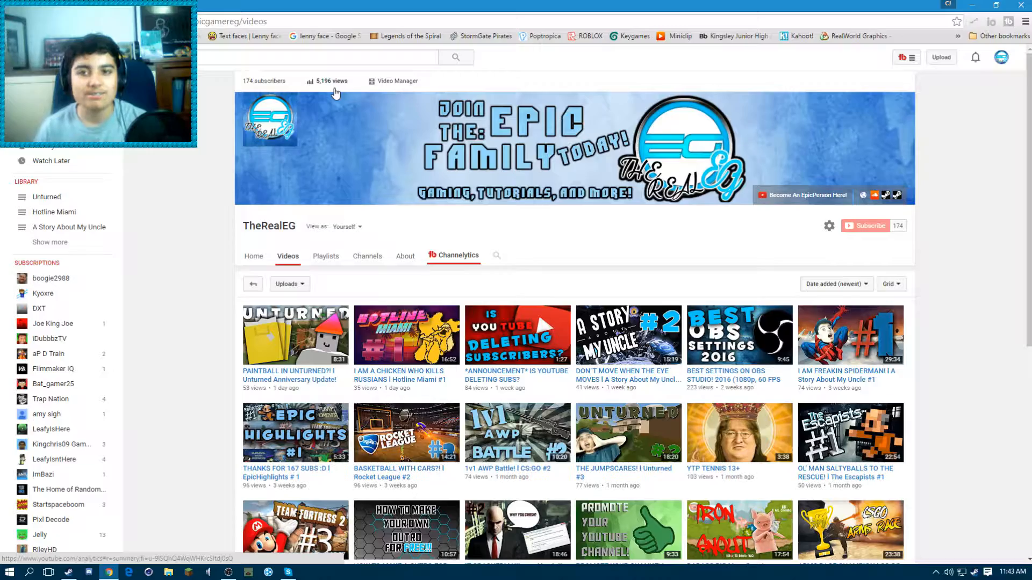
scroll("down", 3)
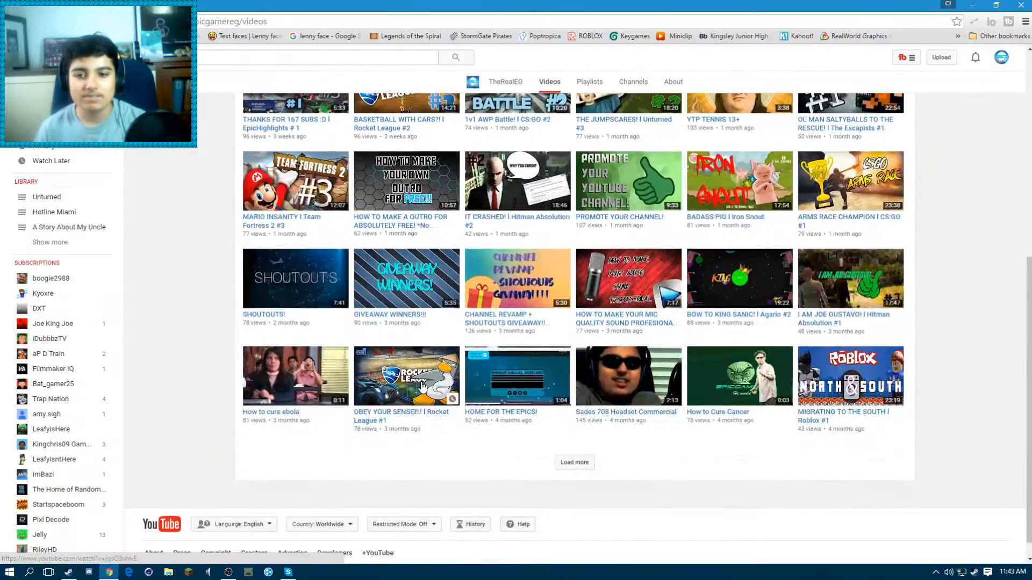
scroll("down", 3)
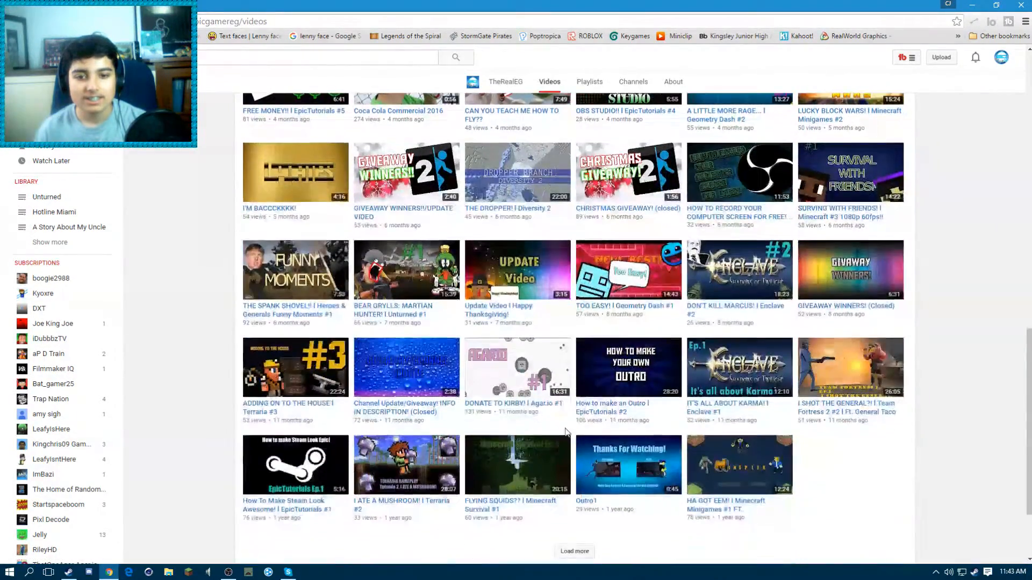
scroll("up", 3)
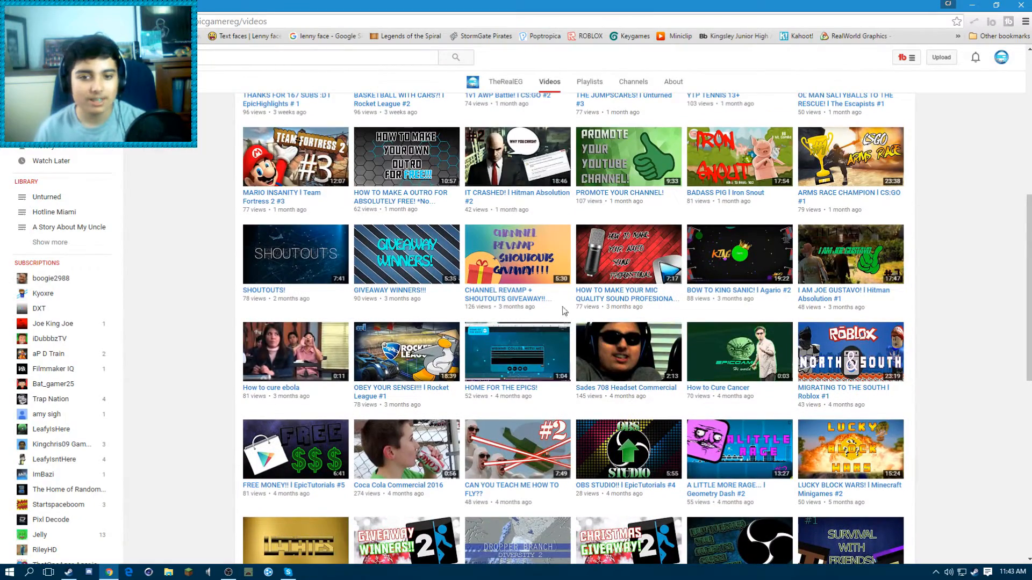
scroll("up", 3)
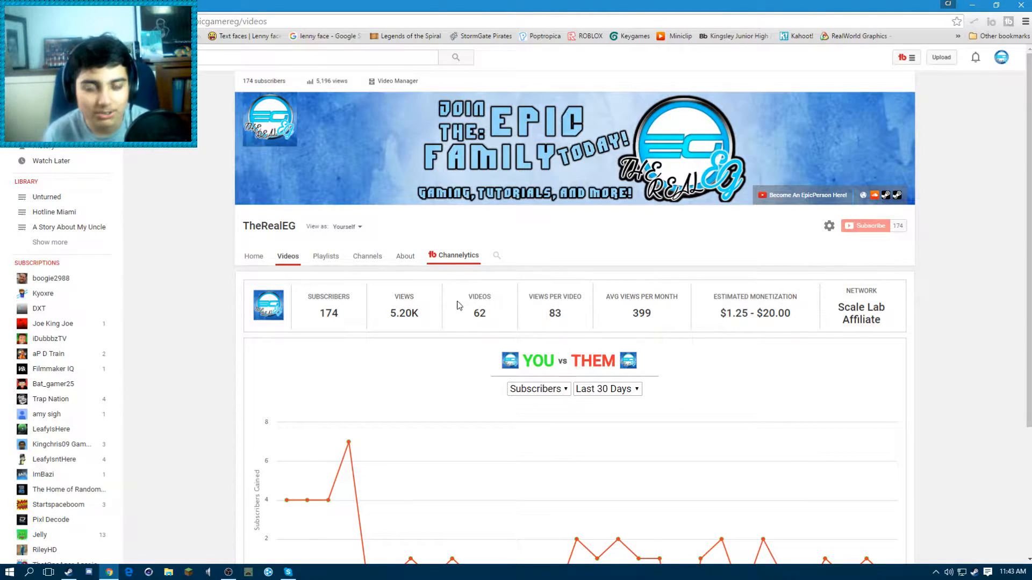
mouse_move(323, 81)
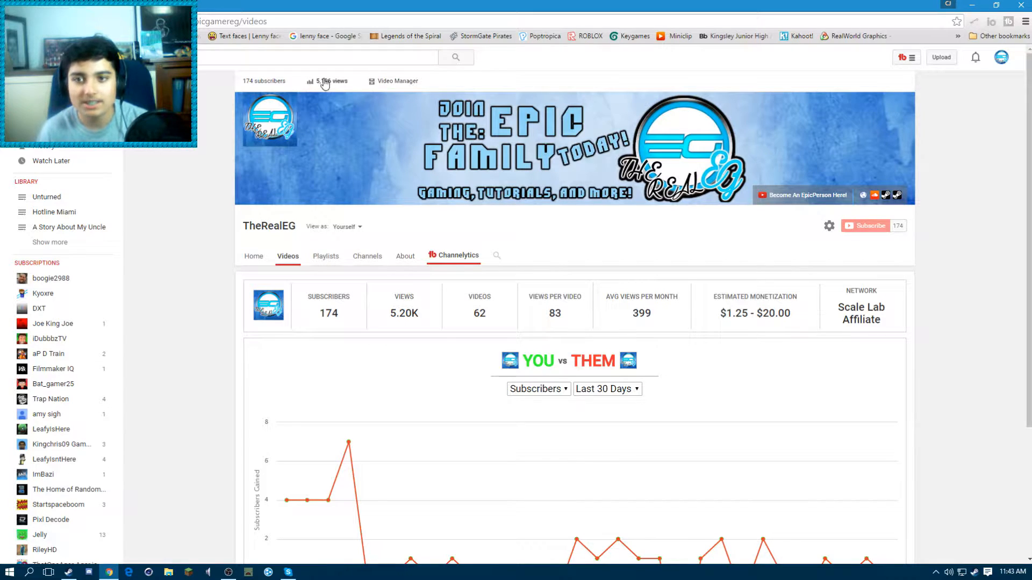
Step: Open Analytics from the views count and view the last-28-days overview (978 views, 88 likes)
left_click(330, 80)
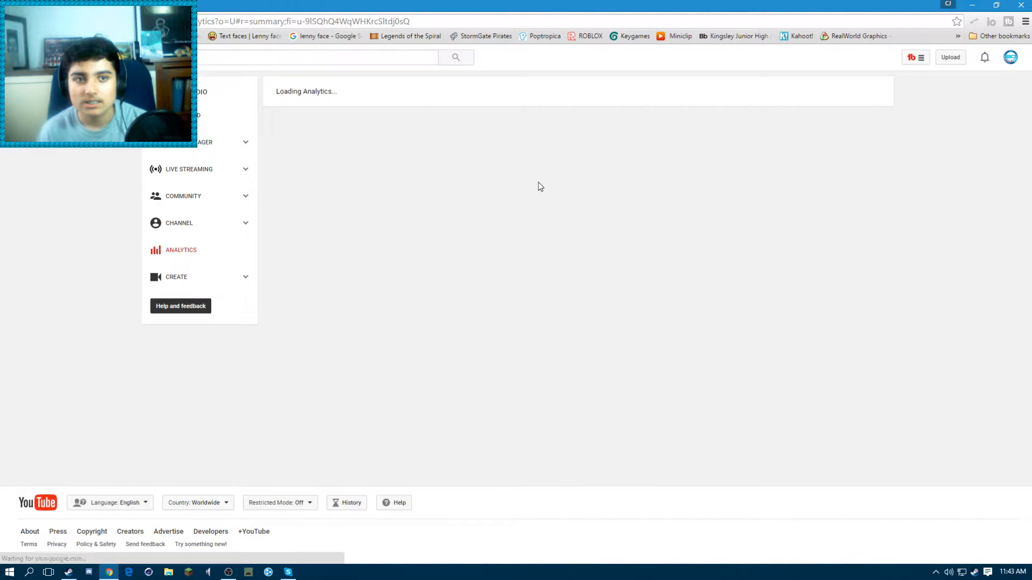
mouse_move(487, 331)
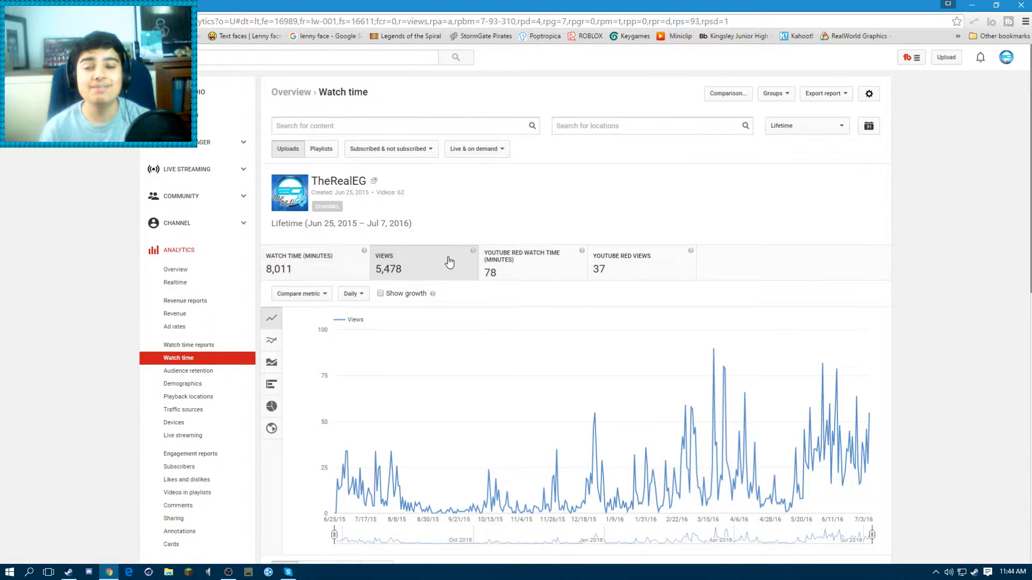
mouse_move(397, 289)
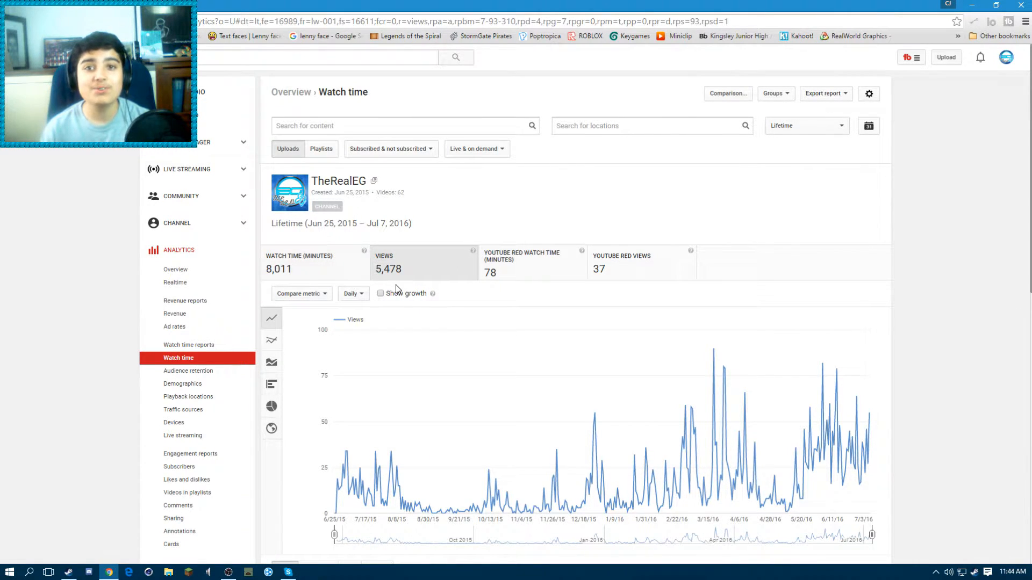
scroll("down", 3)
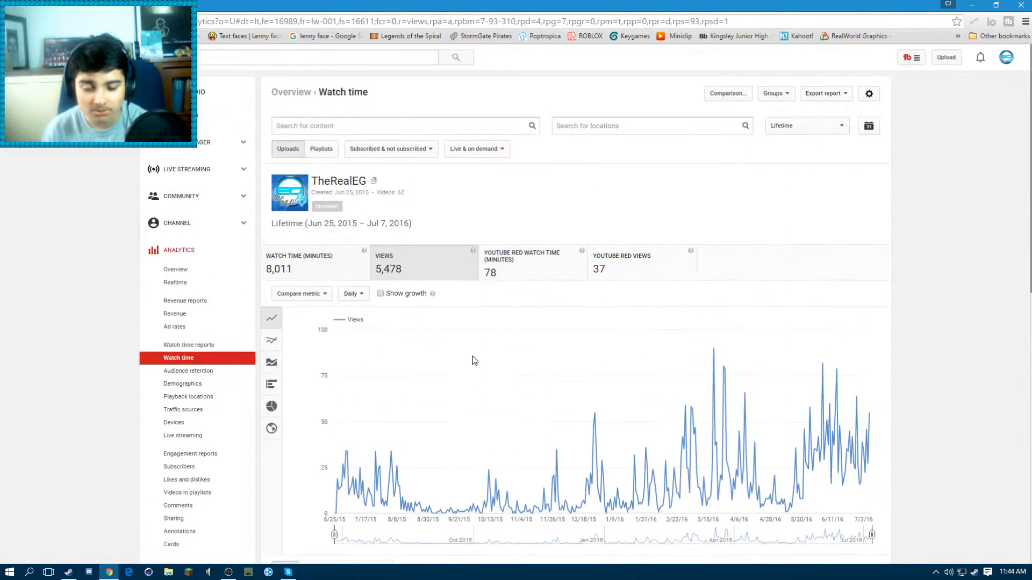
left_click(806, 126)
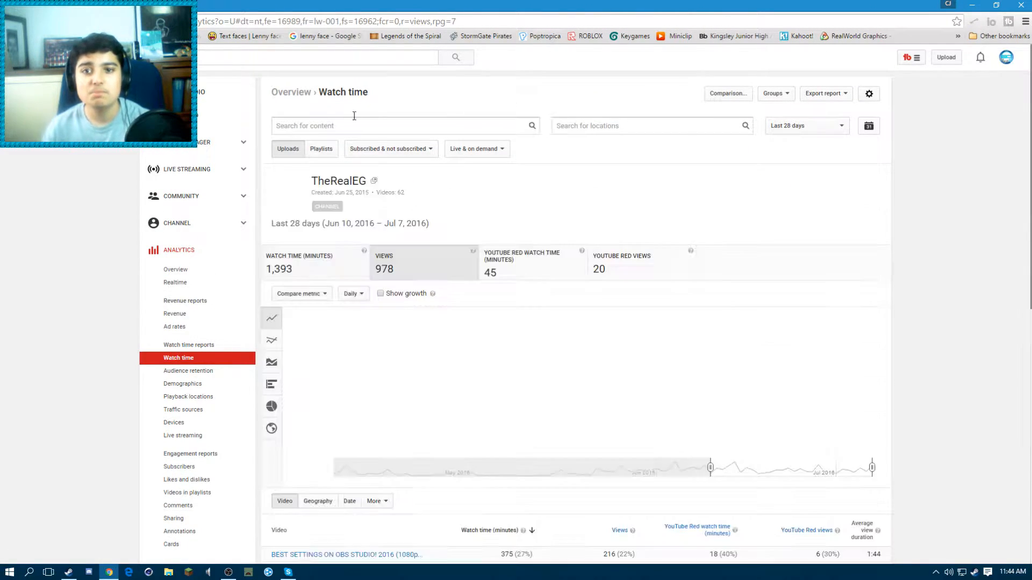
left_click(175, 269)
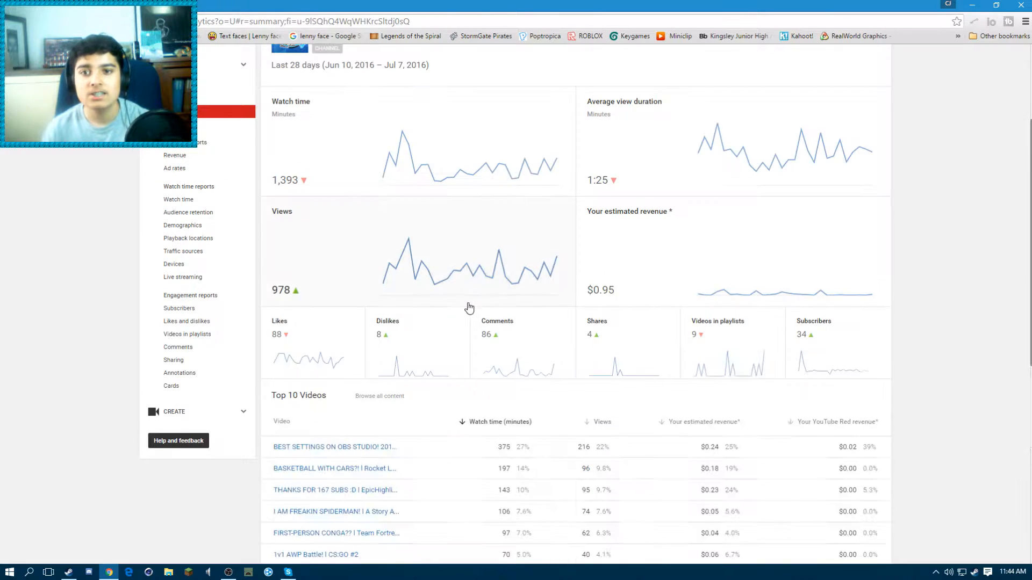
scroll("up", 3)
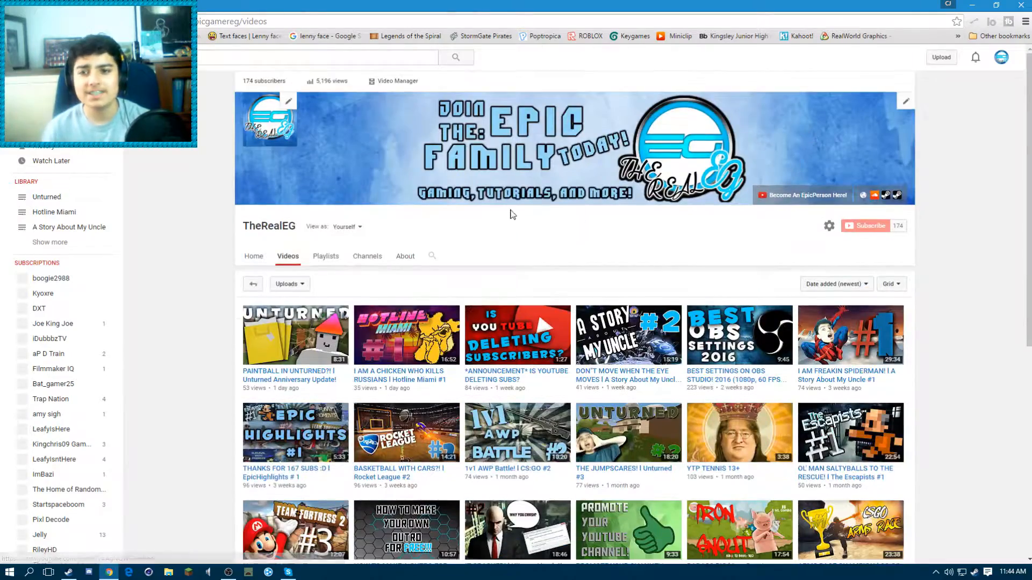
Step: Scroll TheRealEG's uploads grid, then bring up the Channelytics statistics panel
scroll("down", 3)
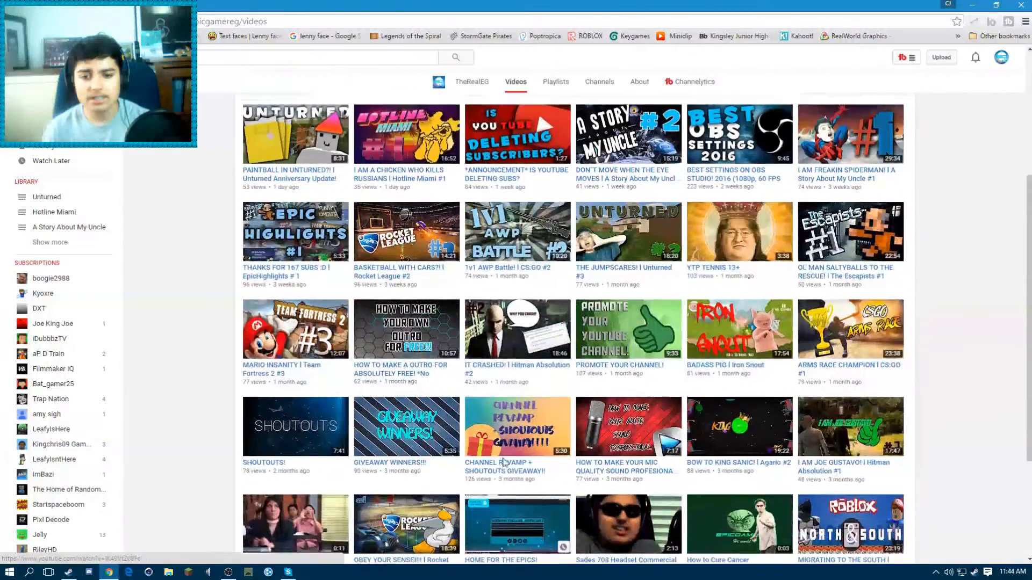
scroll("down", 3)
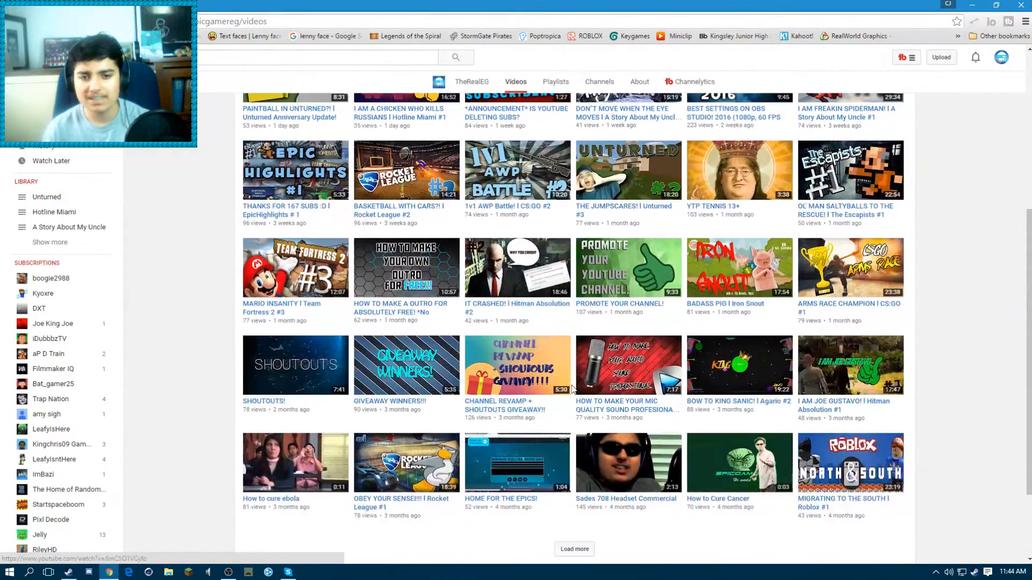
scroll("up", 3)
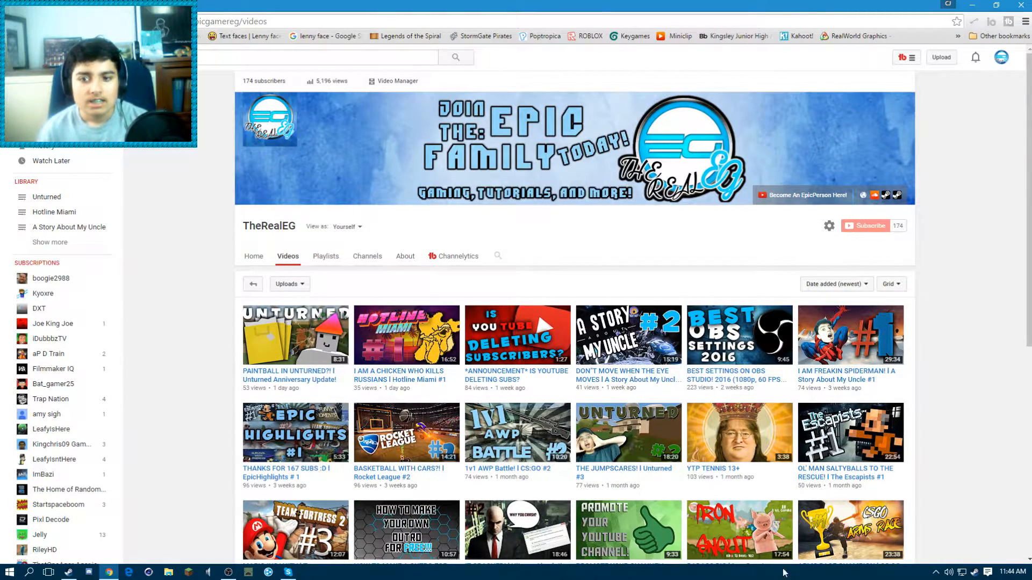
mouse_move(563, 250)
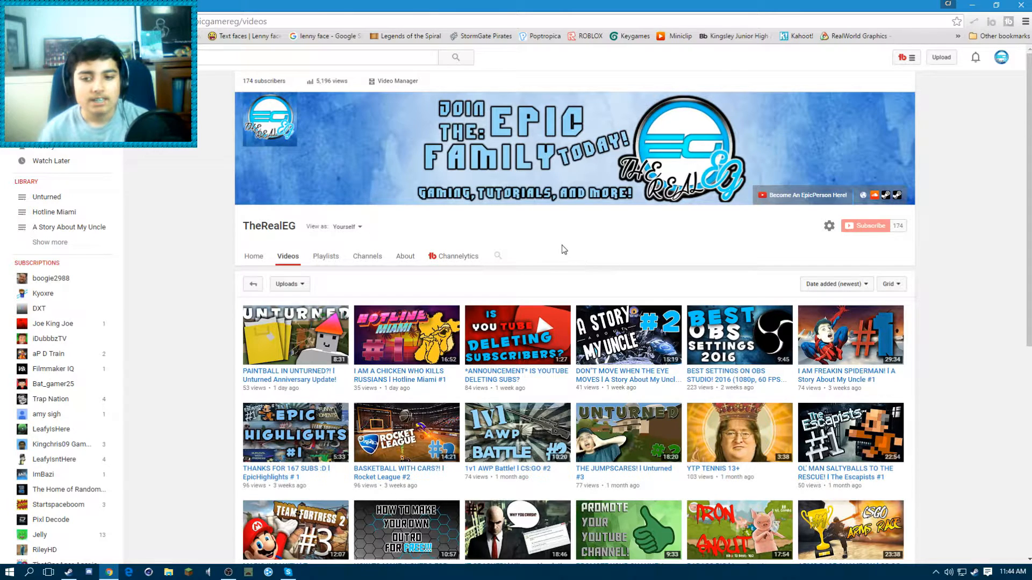
mouse_move(689, 293)
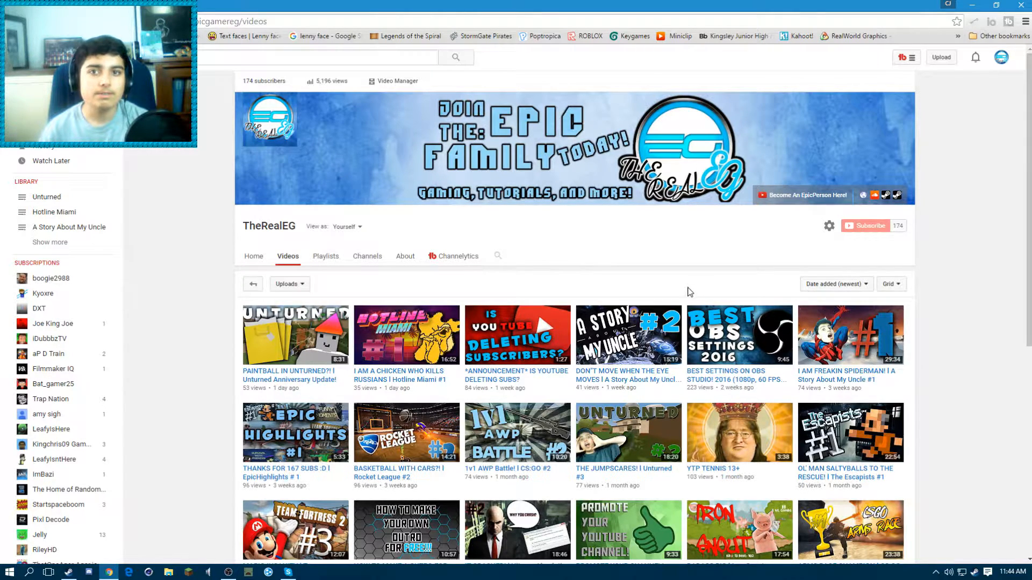
mouse_move(613, 279)
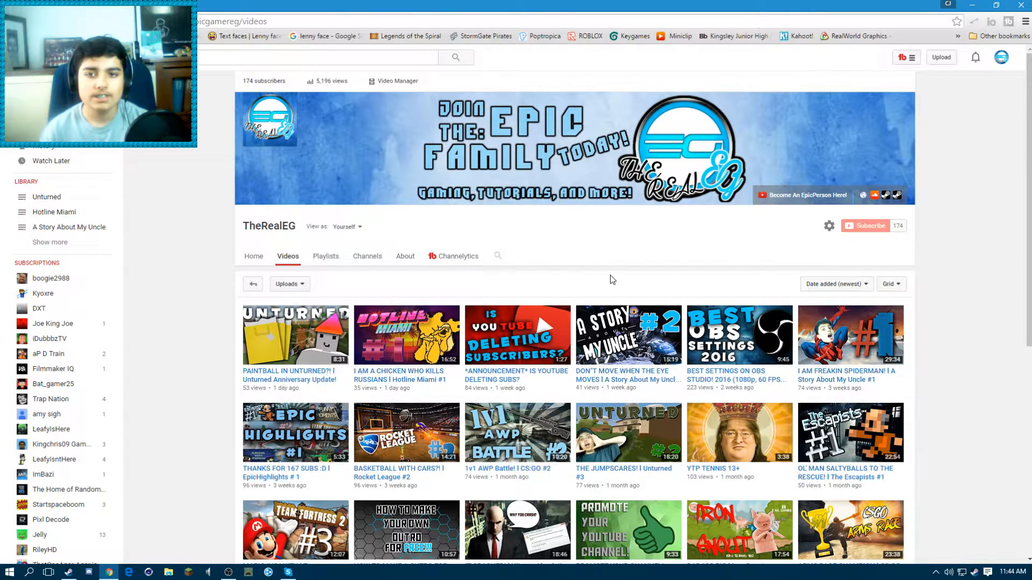
mouse_move(623, 278)
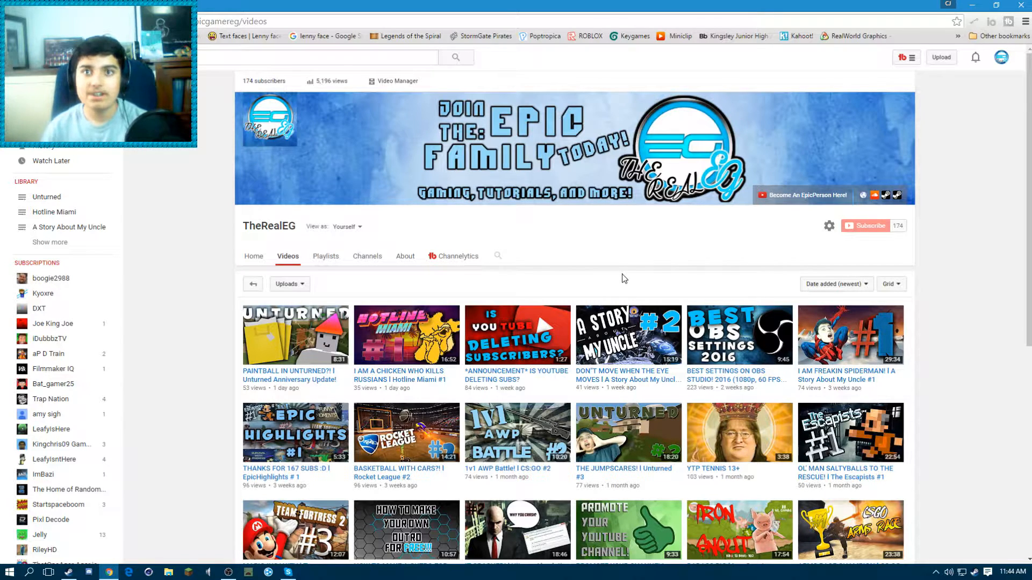
mouse_move(618, 273)
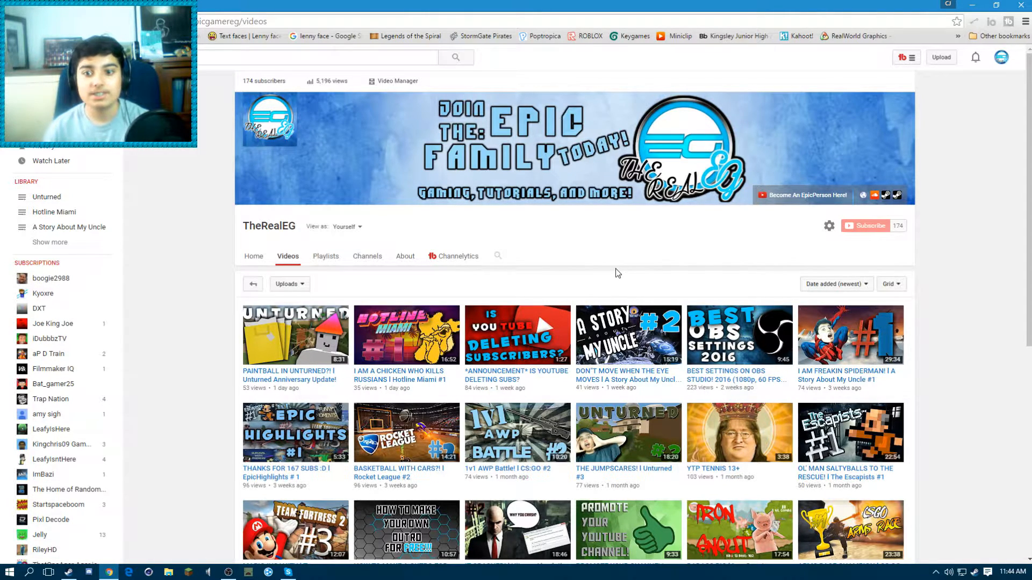
left_click(452, 255)
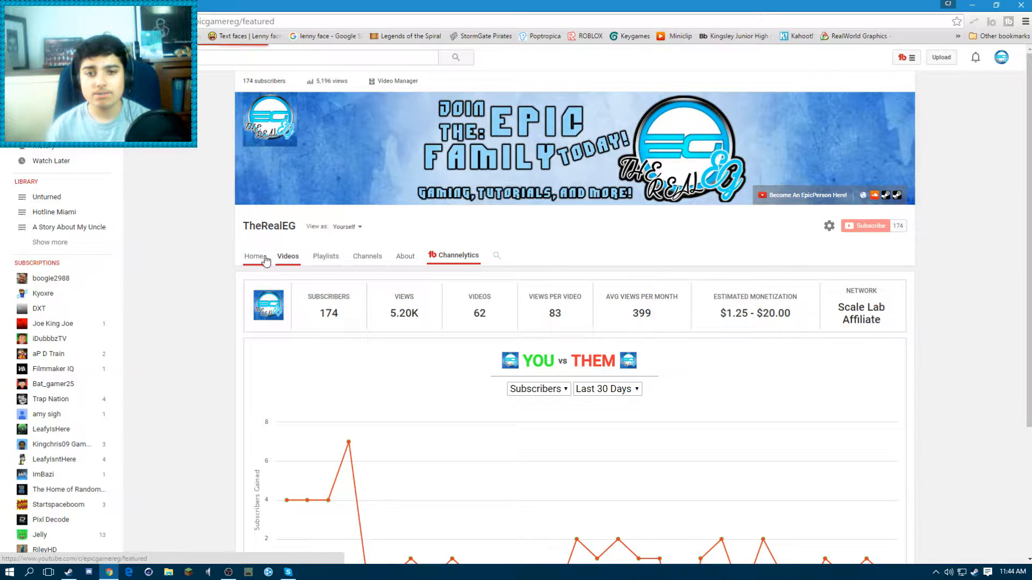
Step: Go back to TheRealEG's Home tab and scroll its featured uploads
left_click(253, 255)
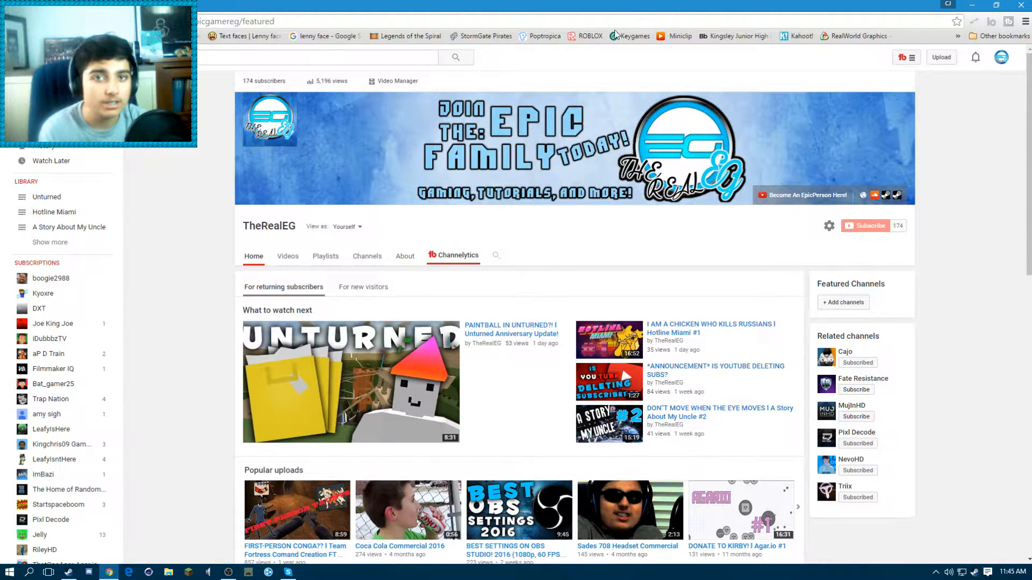
mouse_move(338, 88)
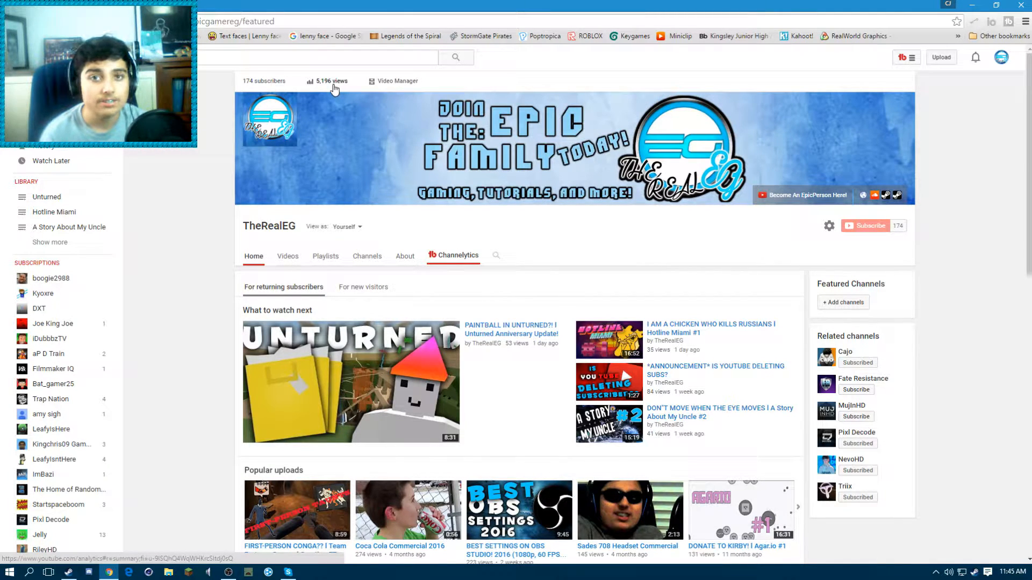
mouse_move(631, 255)
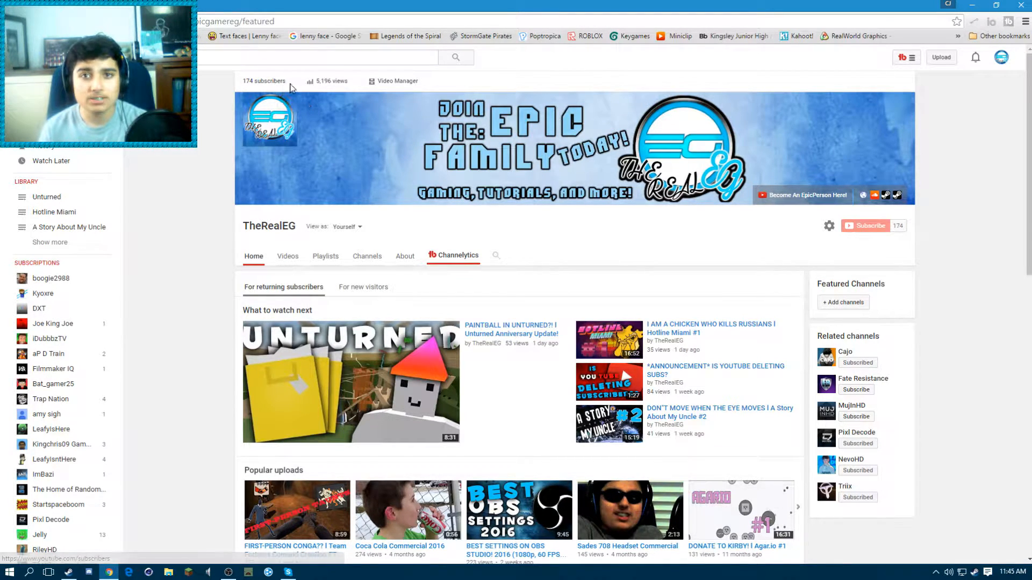
mouse_move(467, 153)
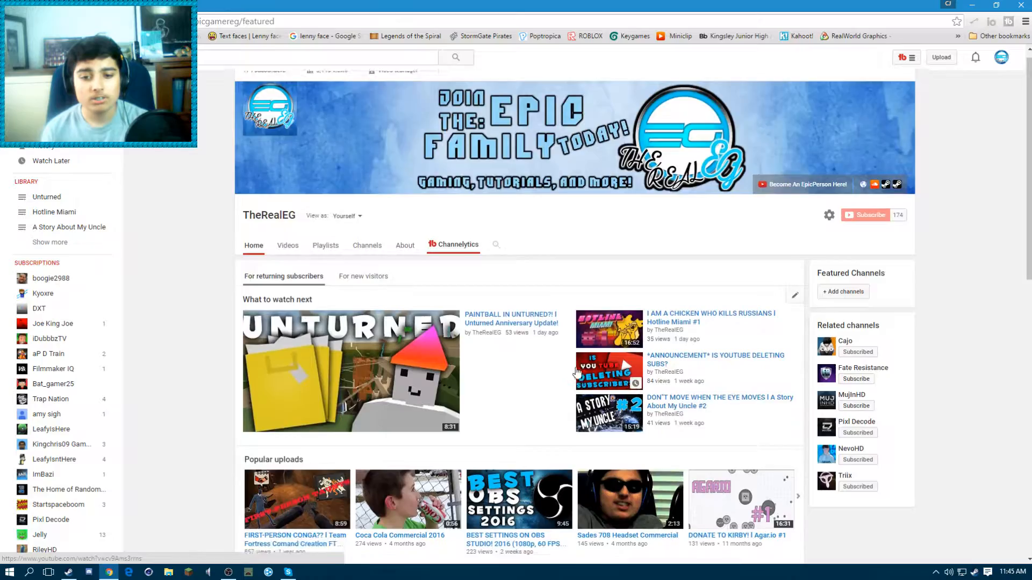
scroll("down", 3)
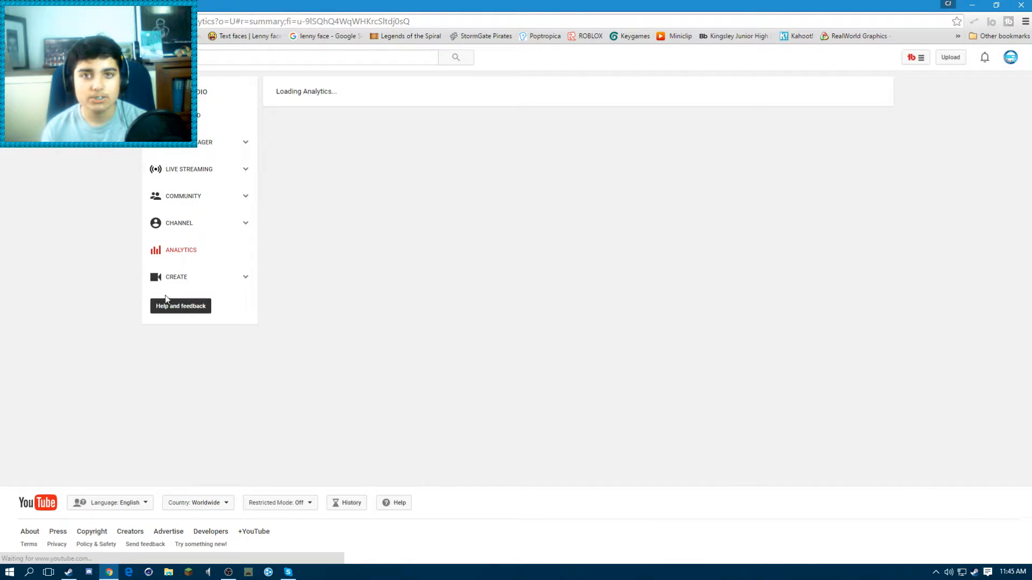
mouse_move(568, 262)
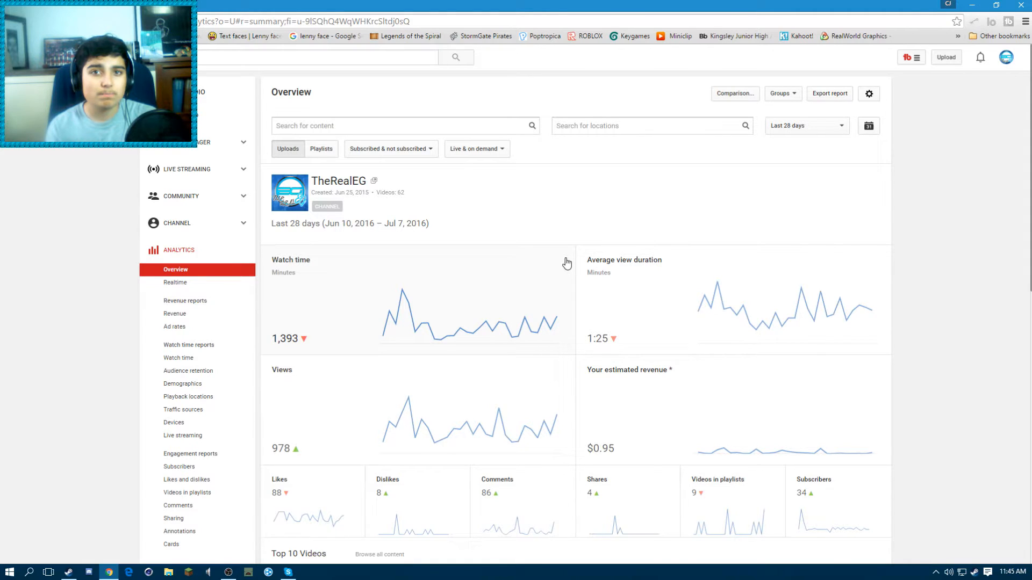
mouse_move(560, 247)
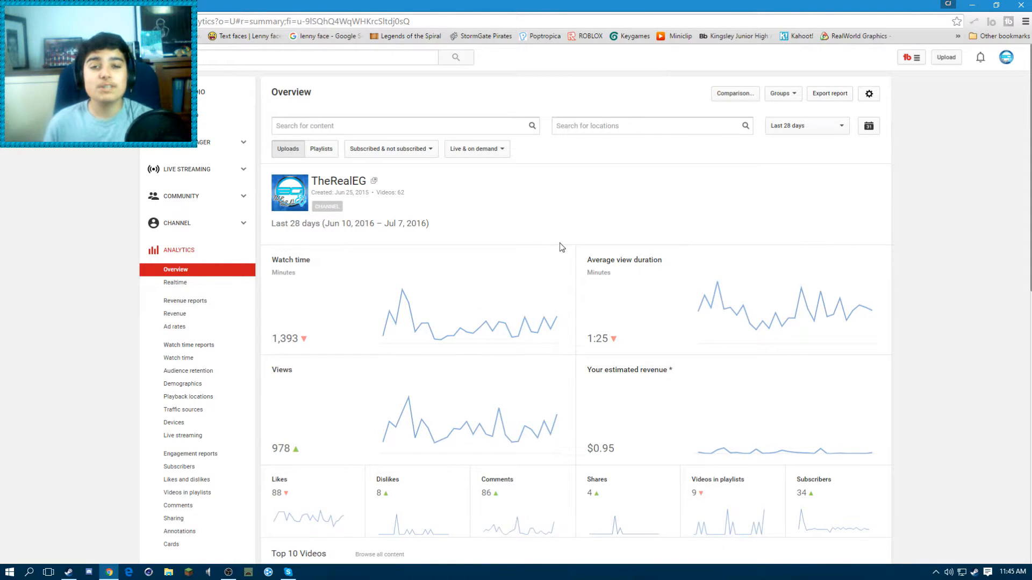
scroll("down", 3)
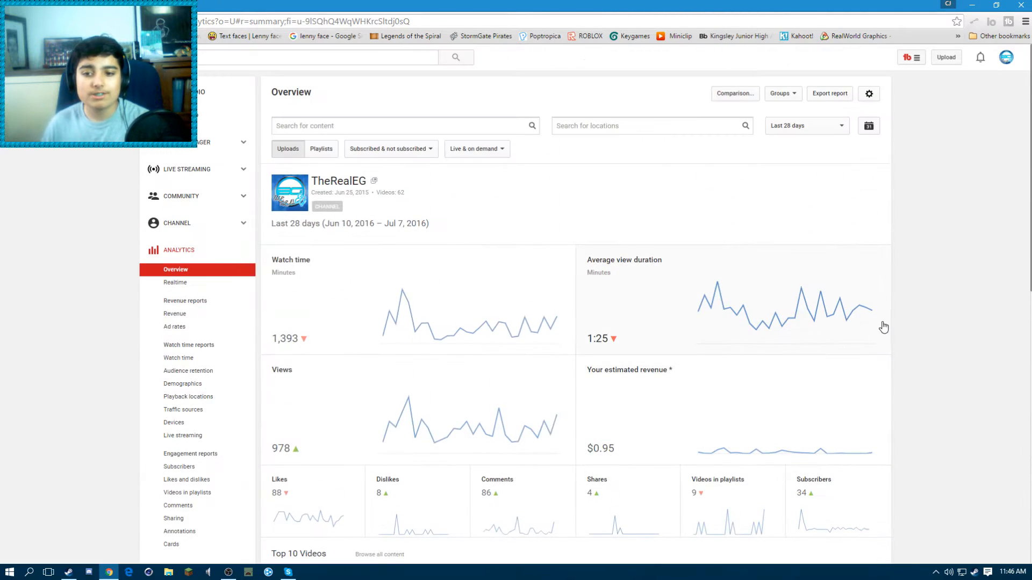
mouse_move(680, 146)
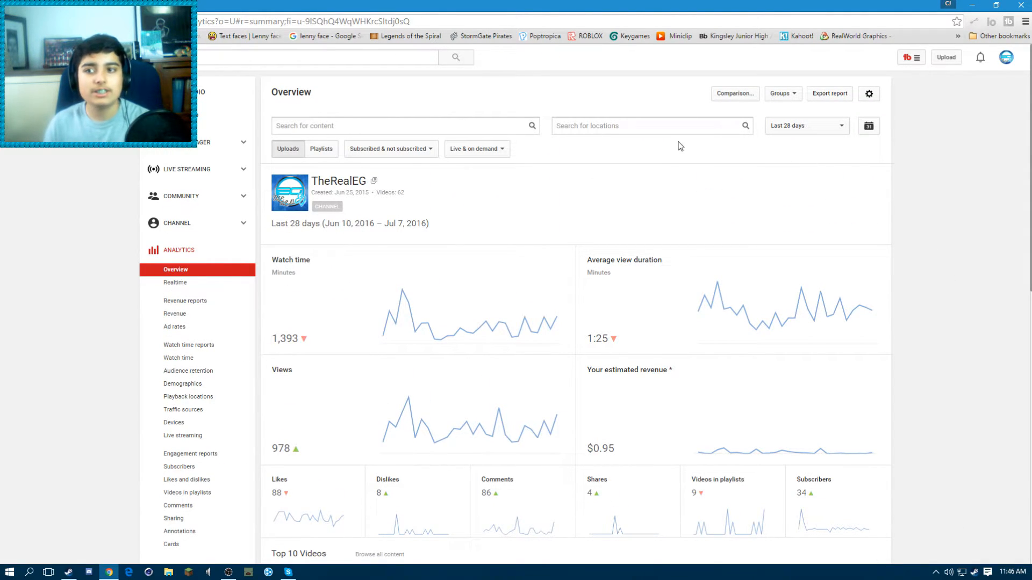
scroll("down", 3)
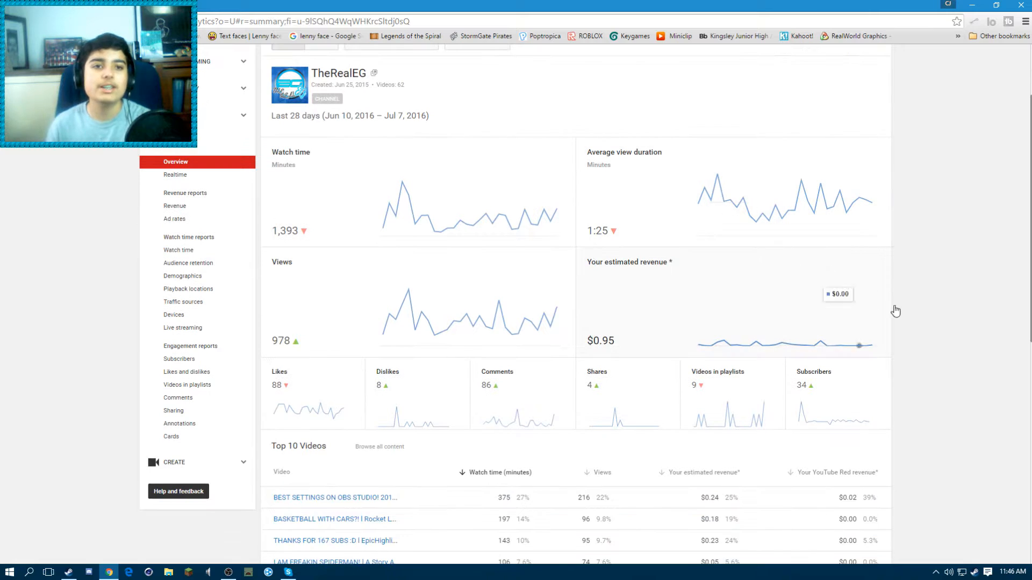
scroll("up", 3)
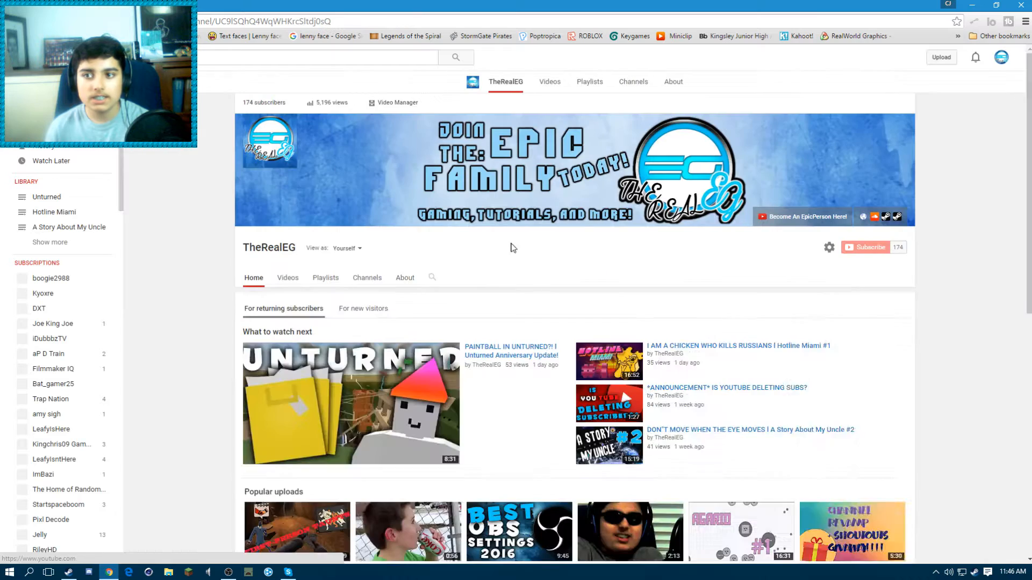
Step: Scroll to Uploads, page the shelf, and open 'MARIO INSANITY | Team Fortress 2 #3'
scroll("down", 3)
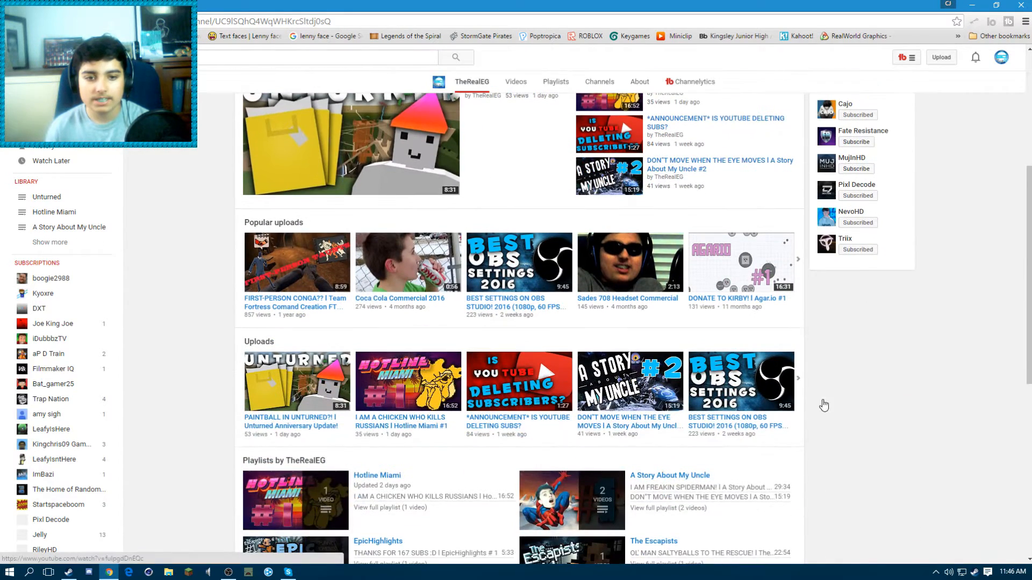
left_click(808, 378)
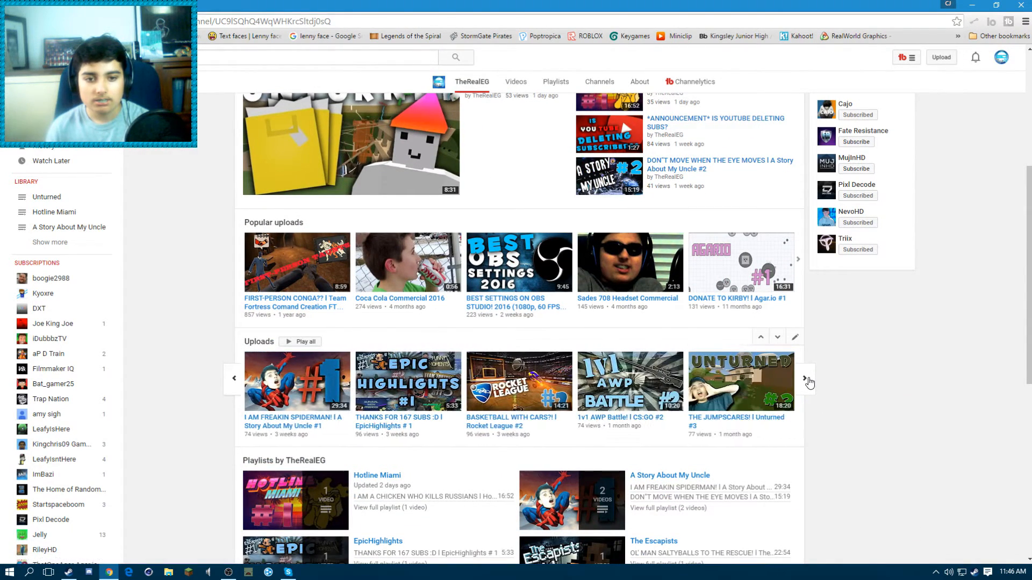
left_click(808, 378)
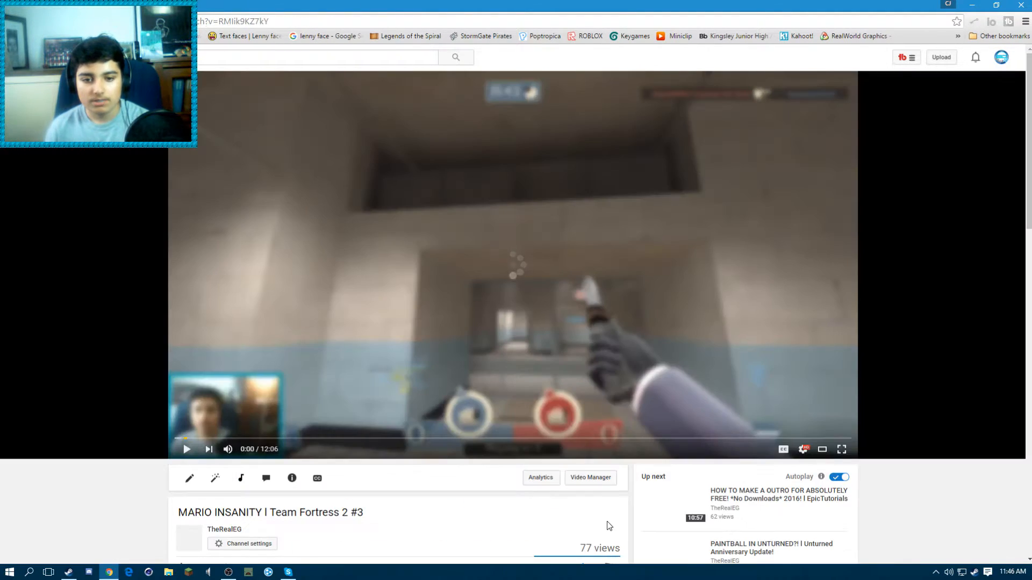
scroll("down", 3)
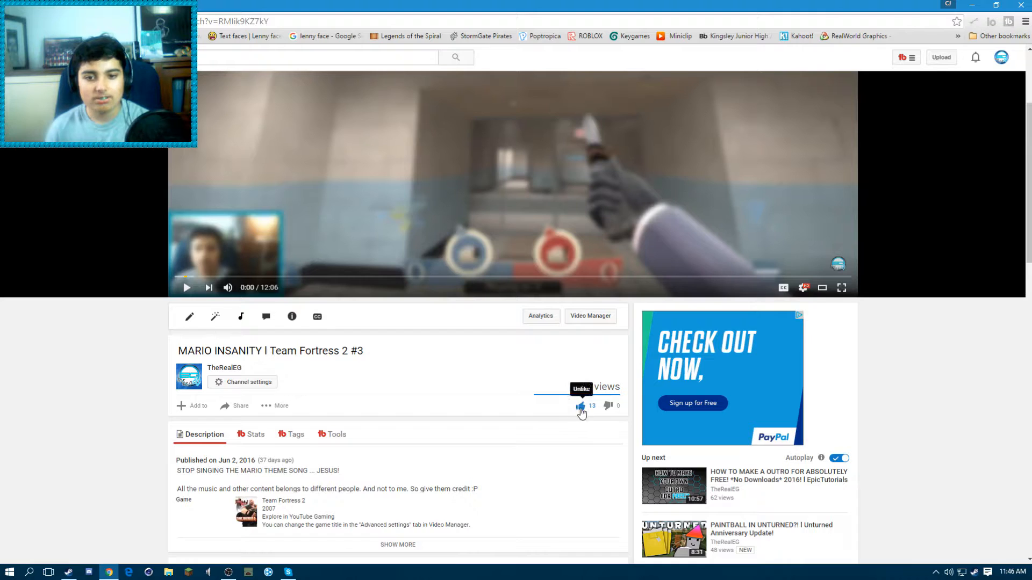
scroll("down", 3)
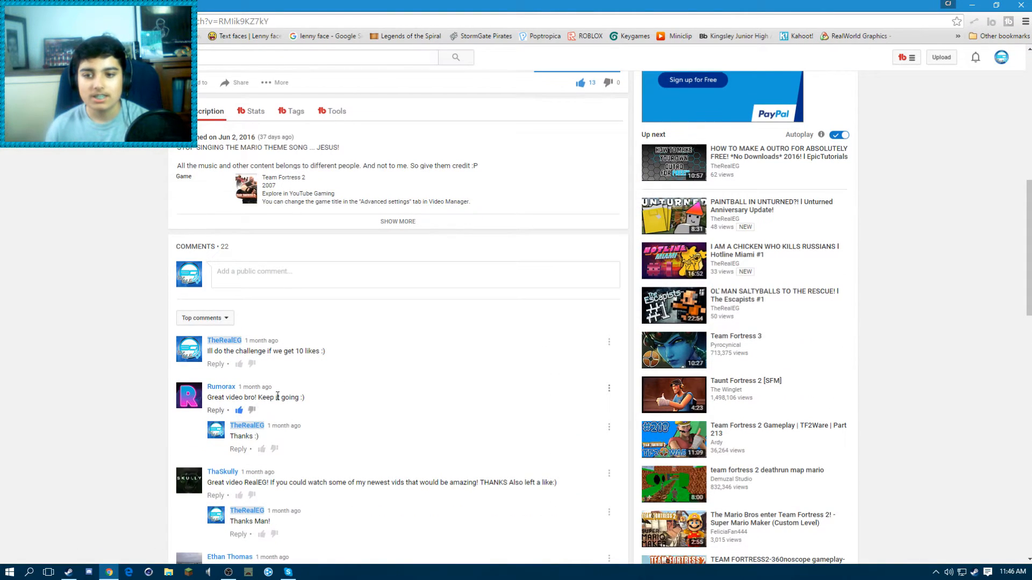
scroll("up", 3)
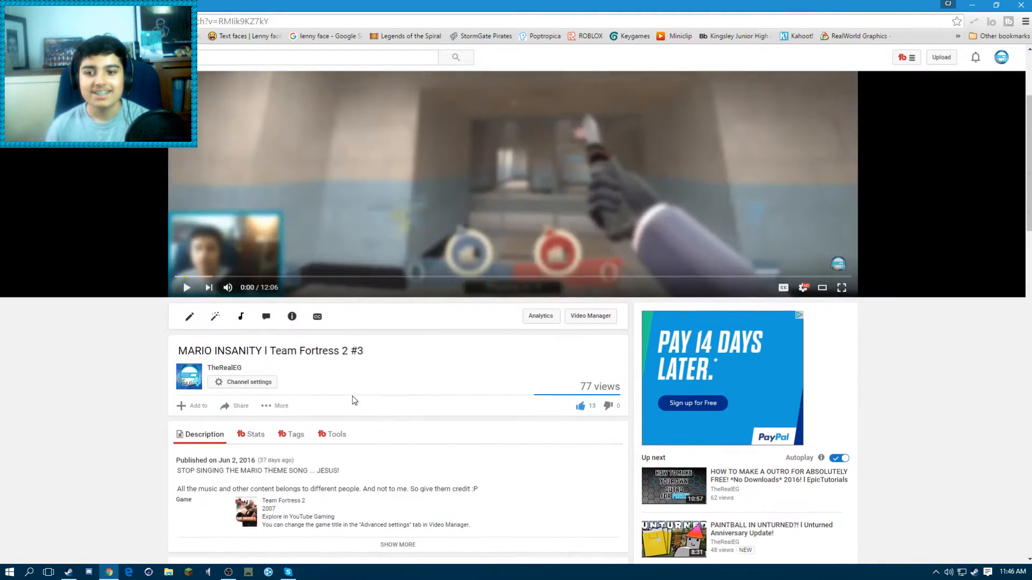
scroll("down", 3)
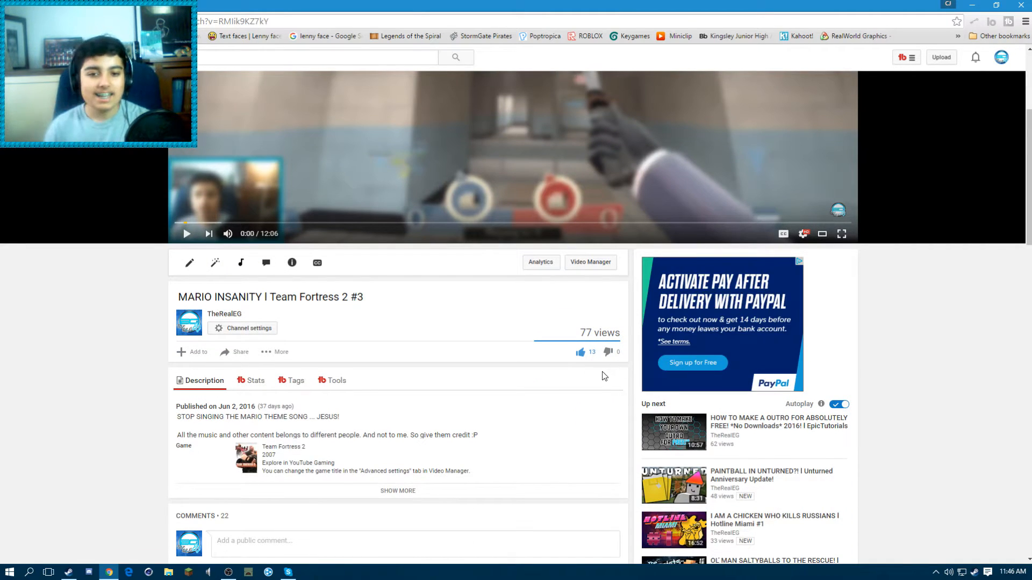
scroll("down", 3)
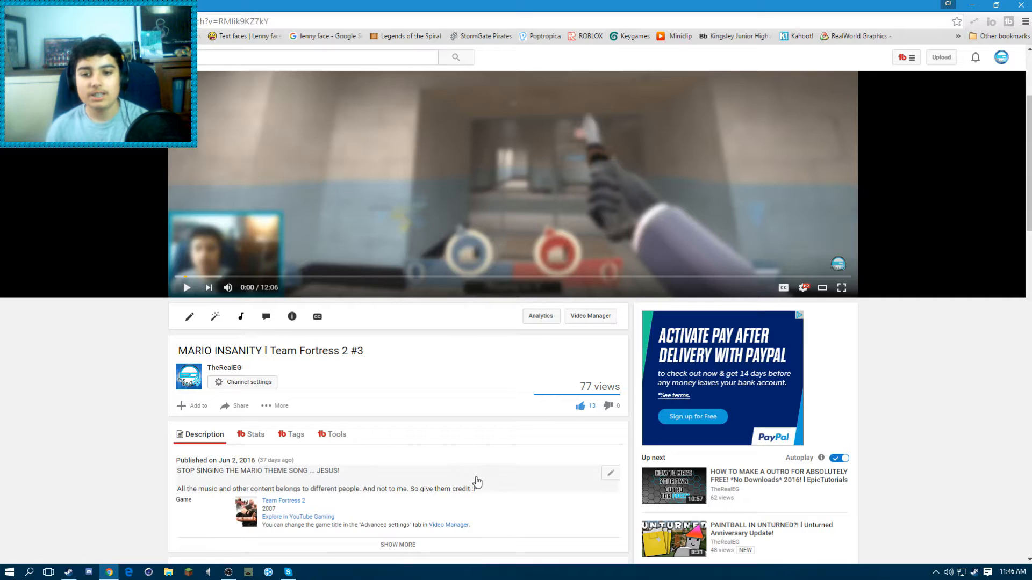
scroll("up", 3)
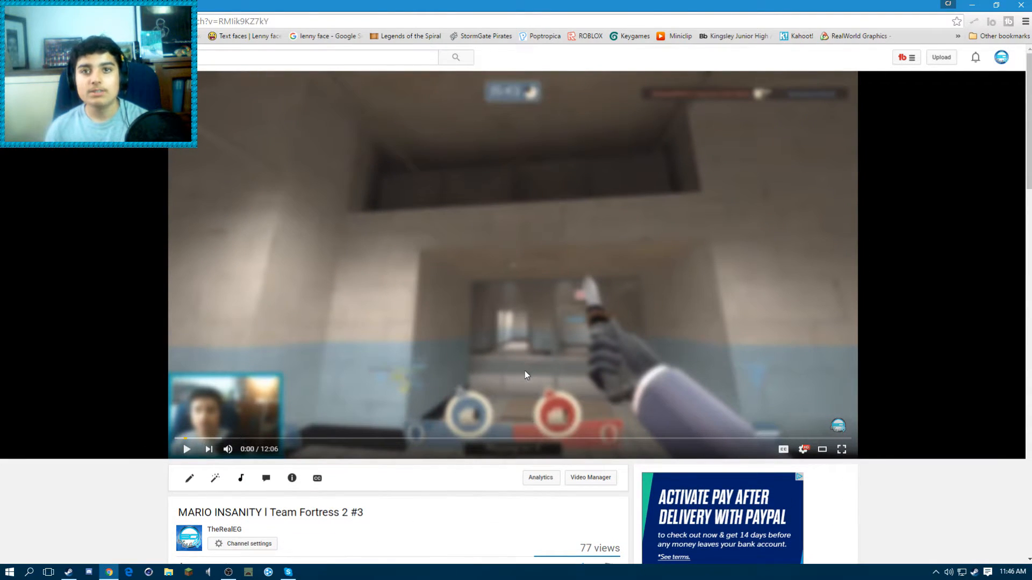
scroll("down", 3)
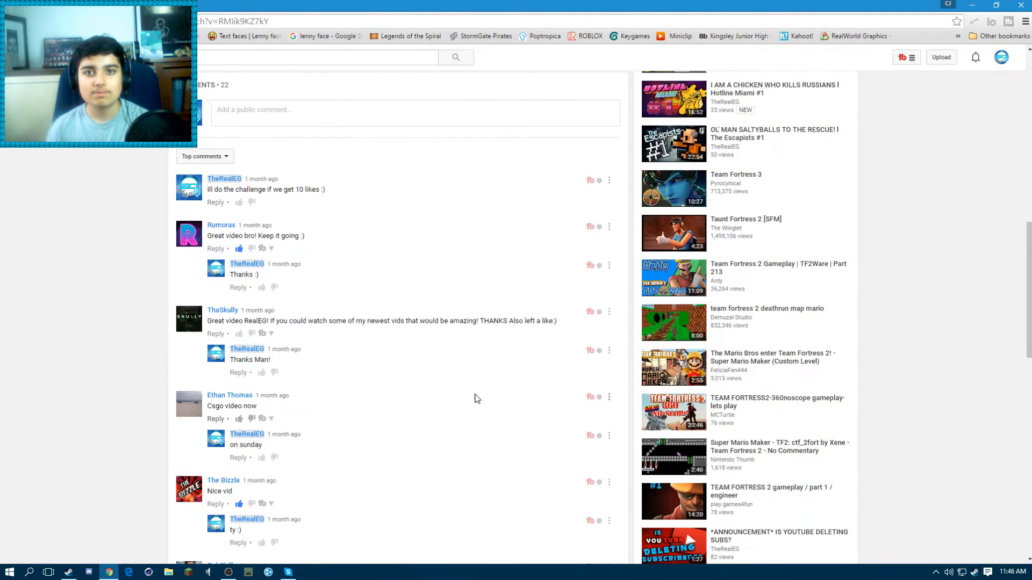
mouse_move(460, 405)
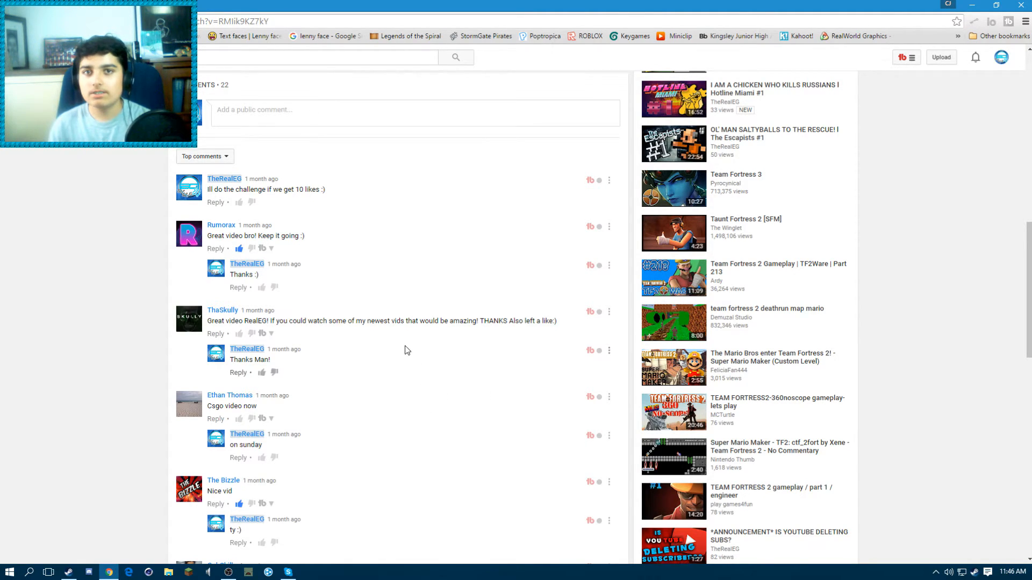
scroll("up", 3)
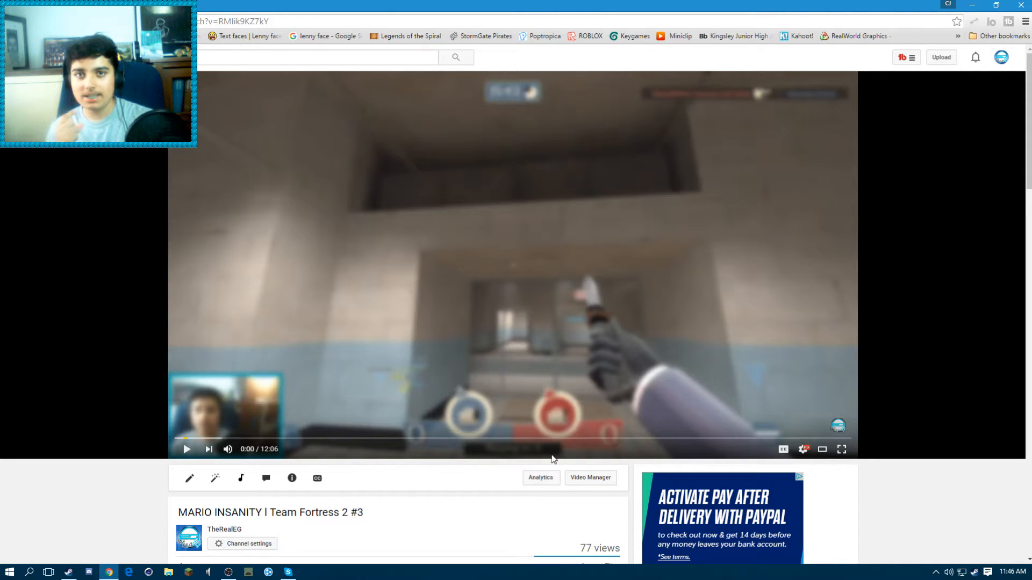
scroll("down", 3)
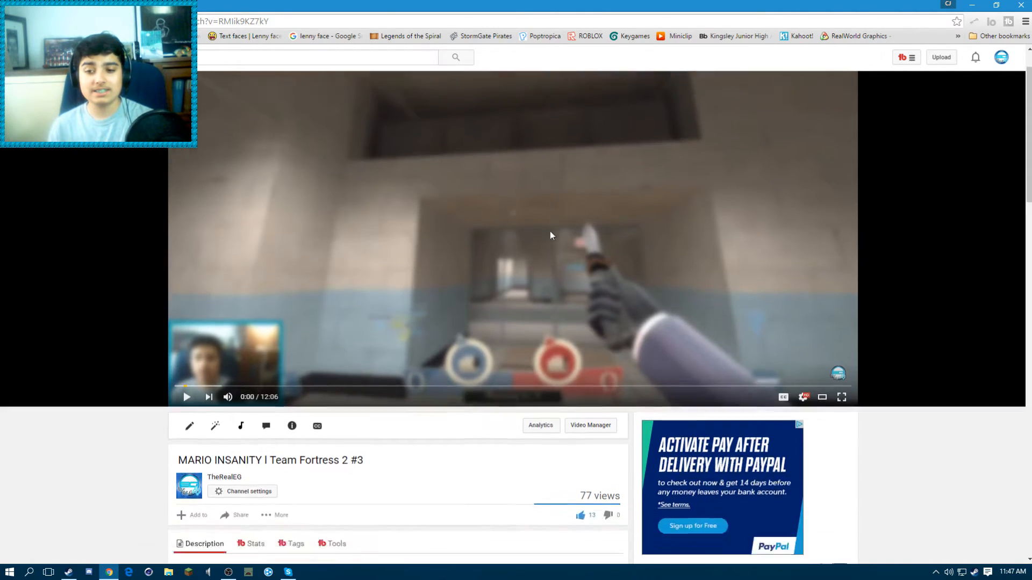
scroll("down", 3)
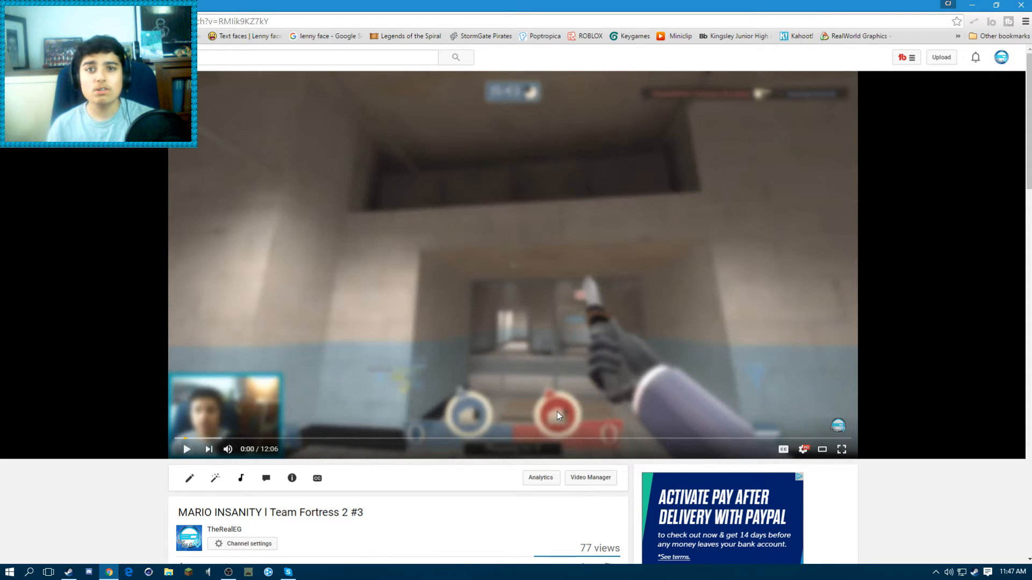
mouse_move(651, 430)
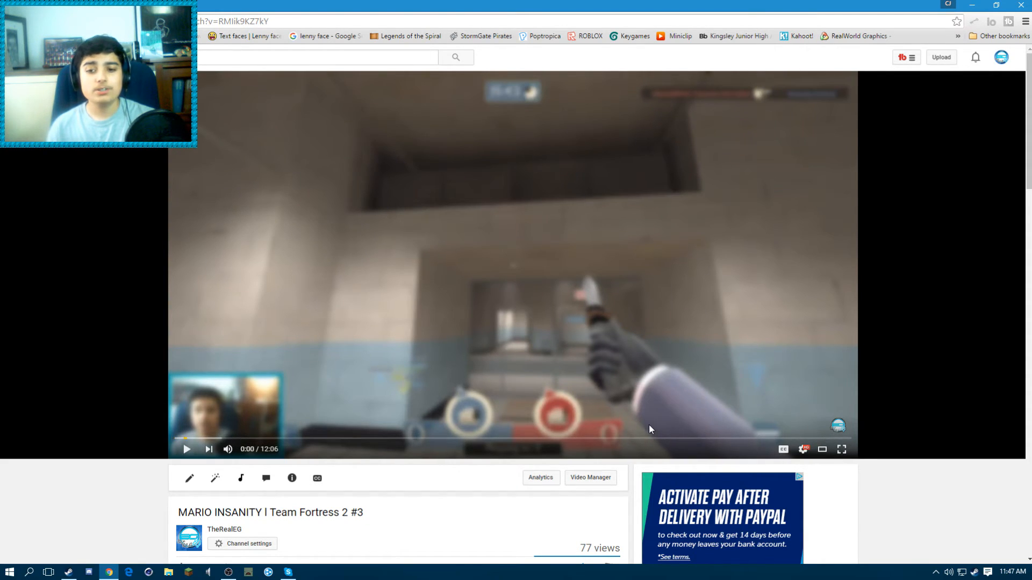